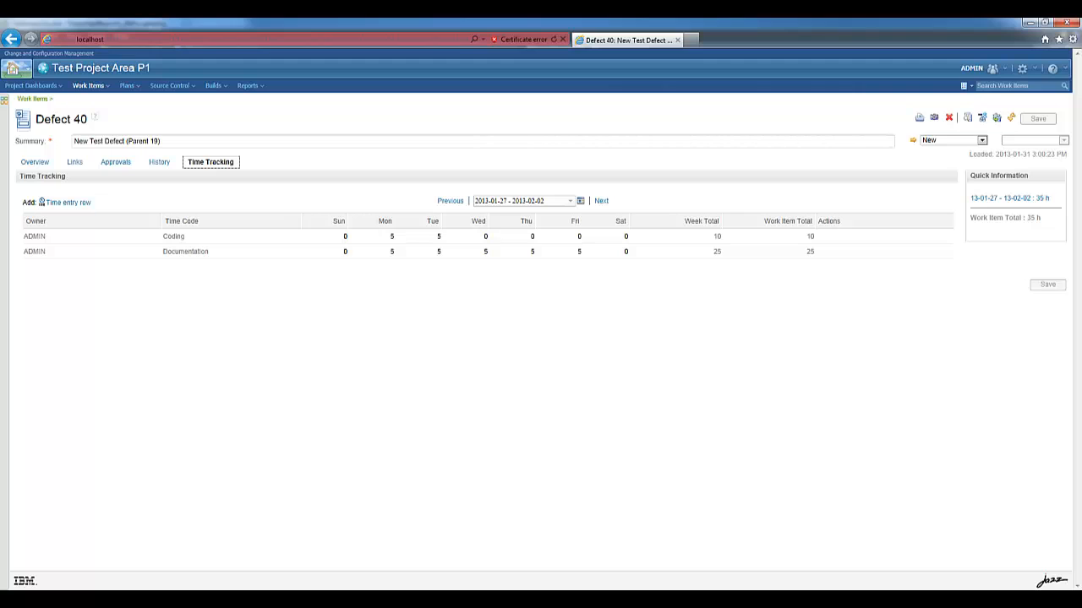
From Reports > Report Resources, start Deploy New Resources targeting Test Project Area P1.
left_click(209, 162)
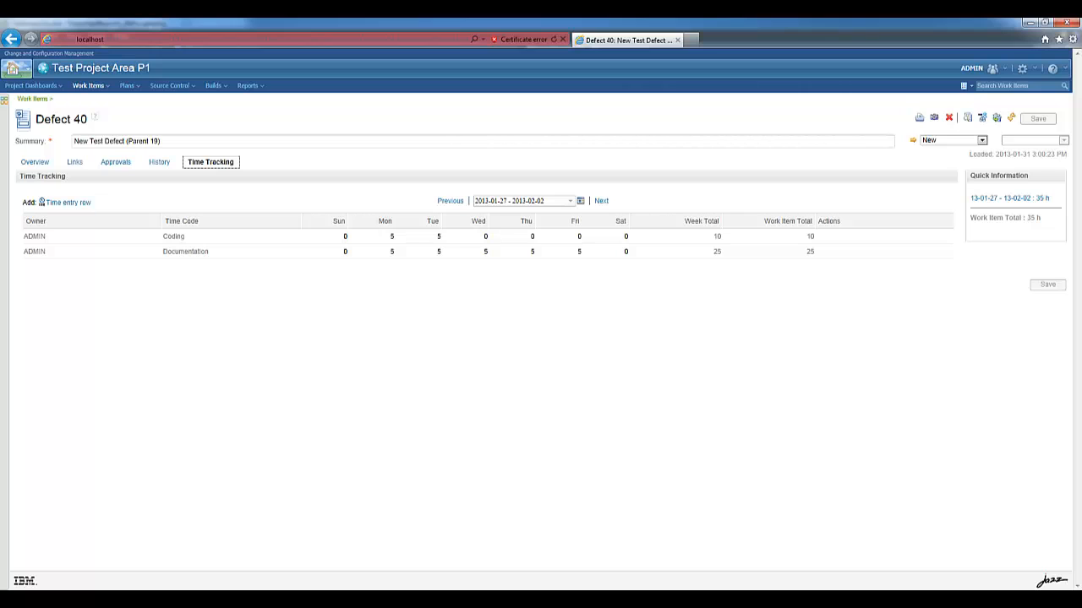
left_click(247, 84)
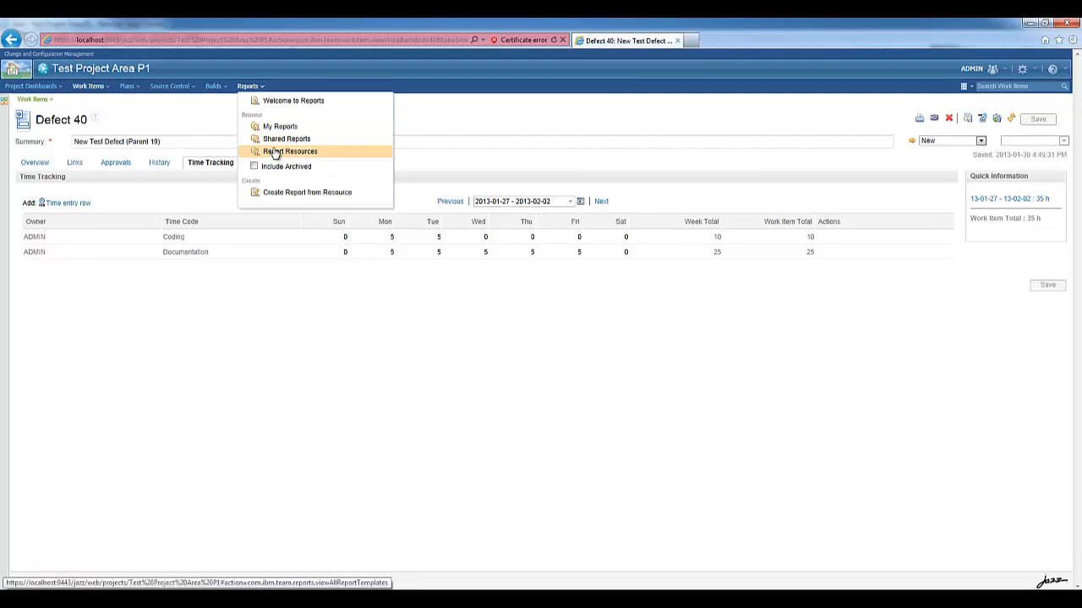
left_click(291, 150)
type("times")
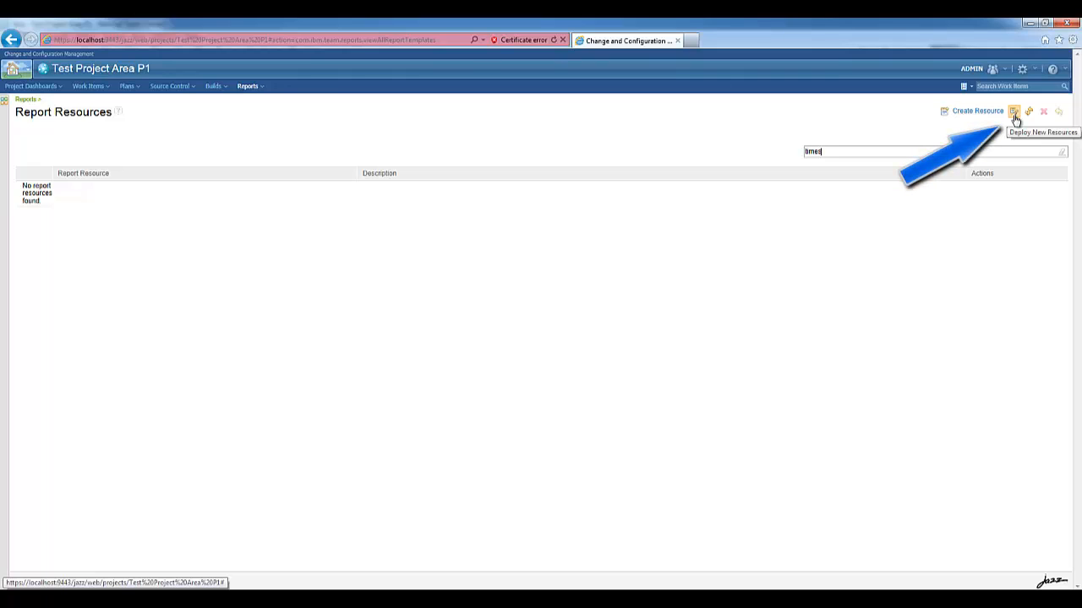
left_click(1014, 112)
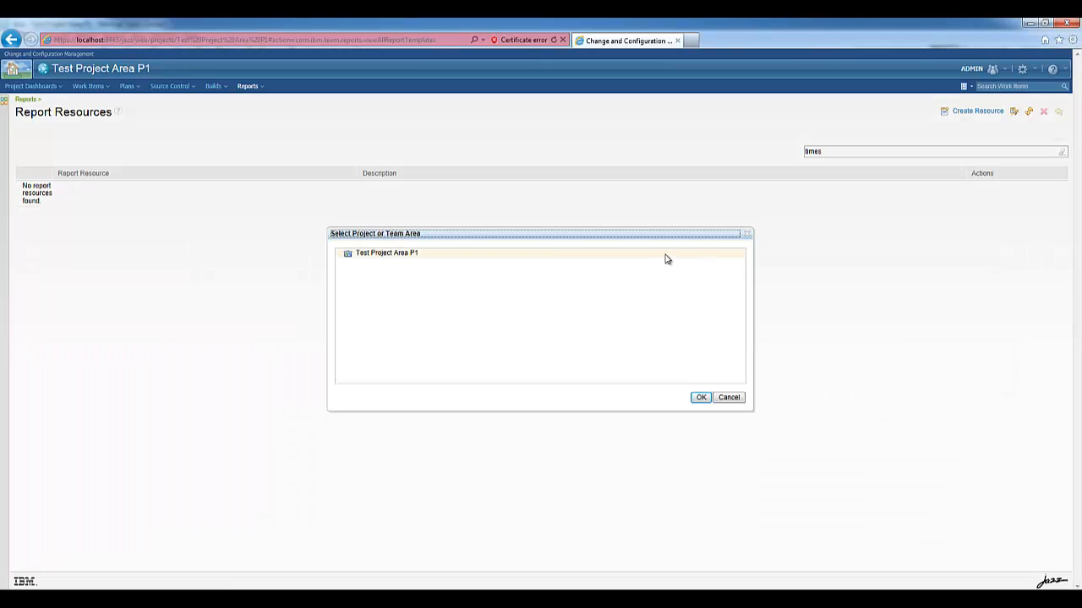
left_click(385, 254)
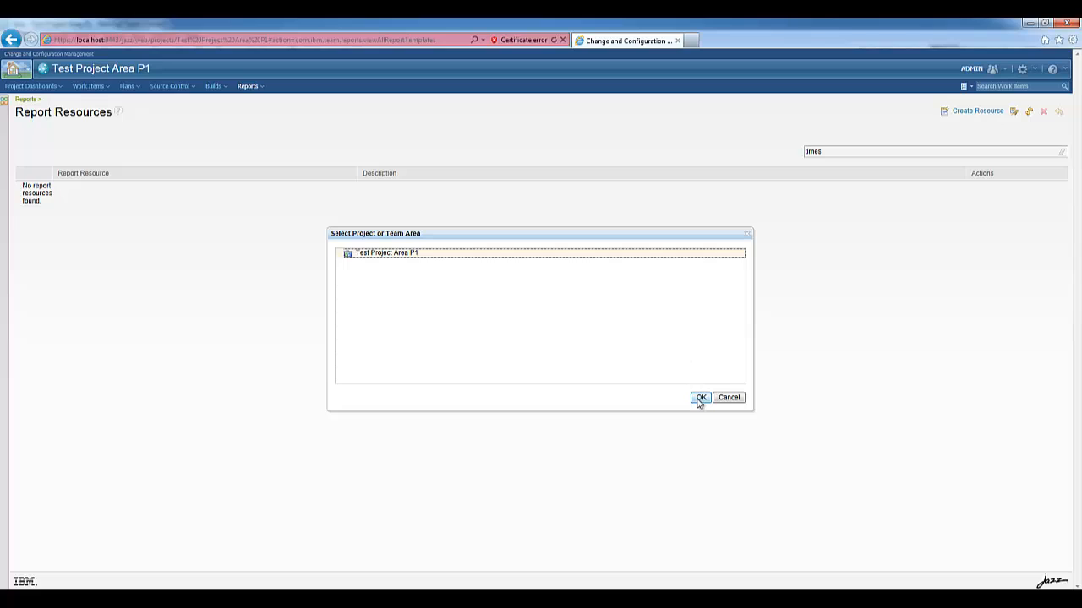
Deploy the Personal, by Project Area, by Work Item, Team and Work Item Summary timesheet resources to P1.
left_click(699, 399)
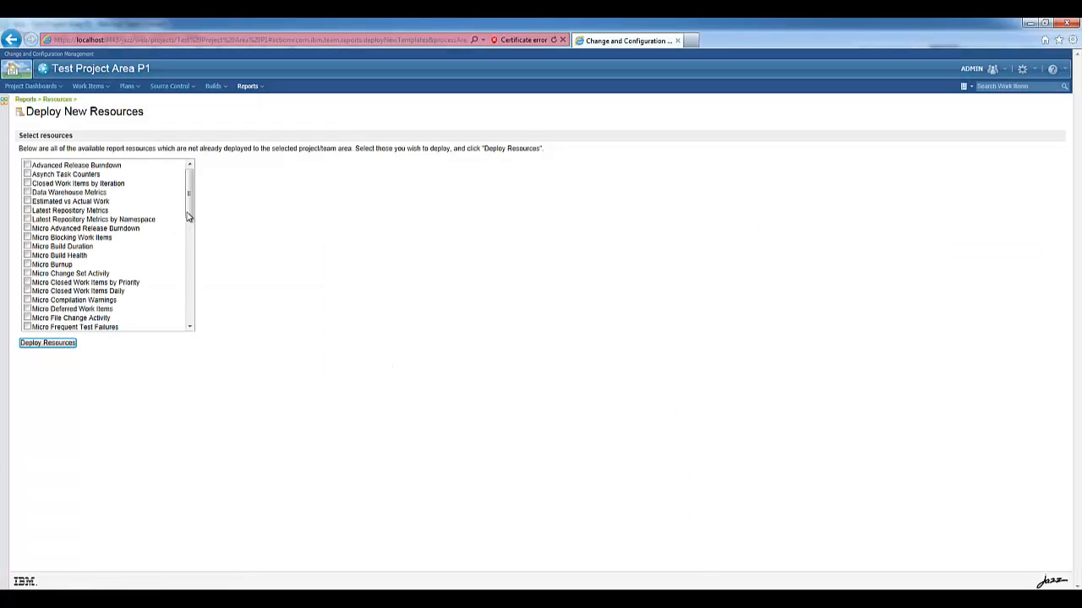
scroll("down", 3)
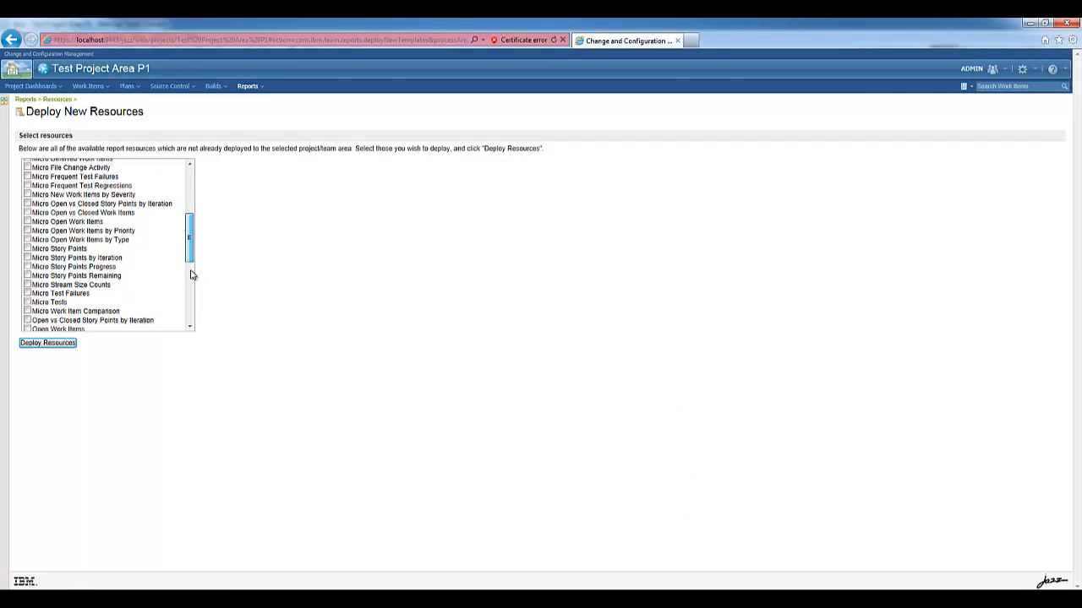
scroll("down", 3)
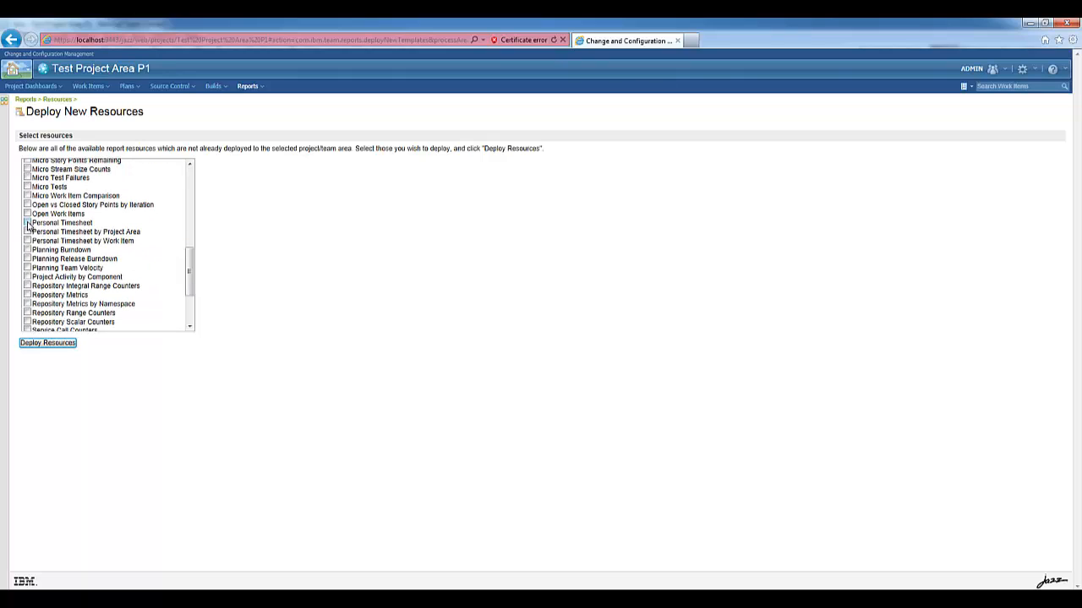
left_click(27, 223)
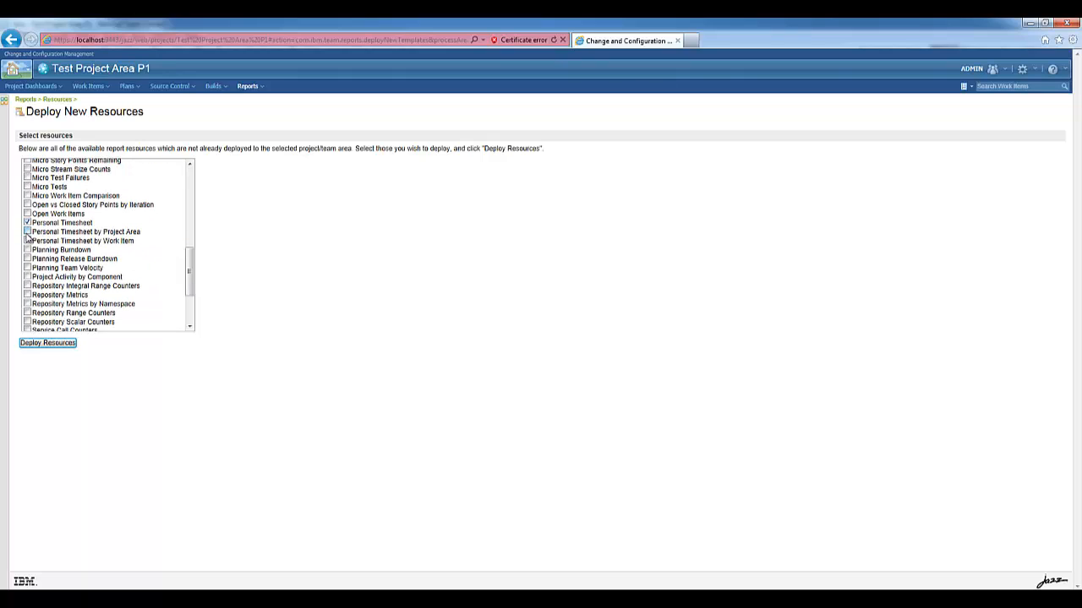
left_click(27, 231)
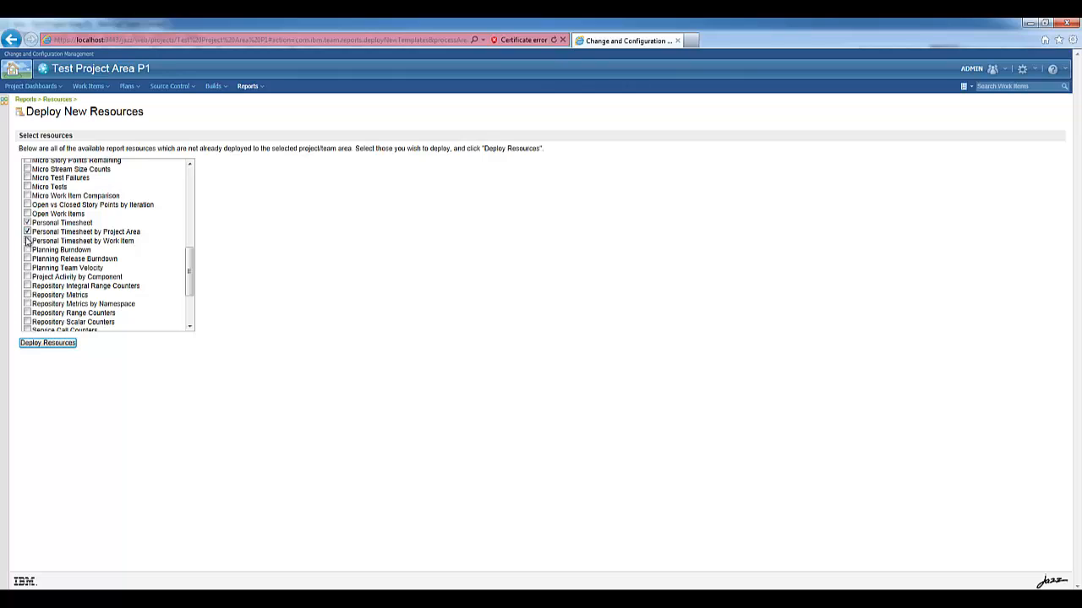
left_click(27, 240)
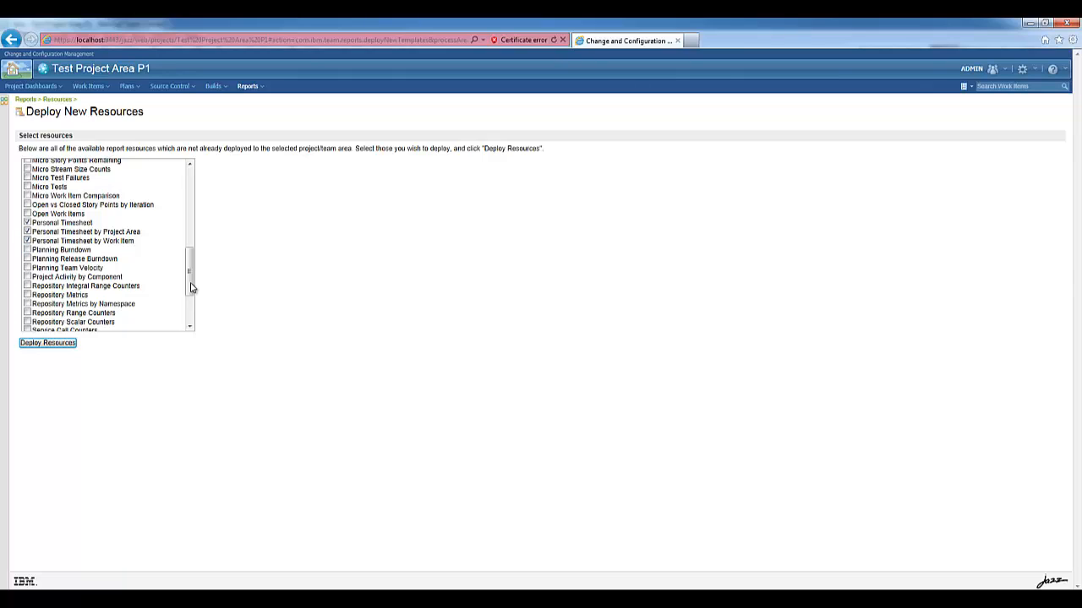
scroll("down", 3)
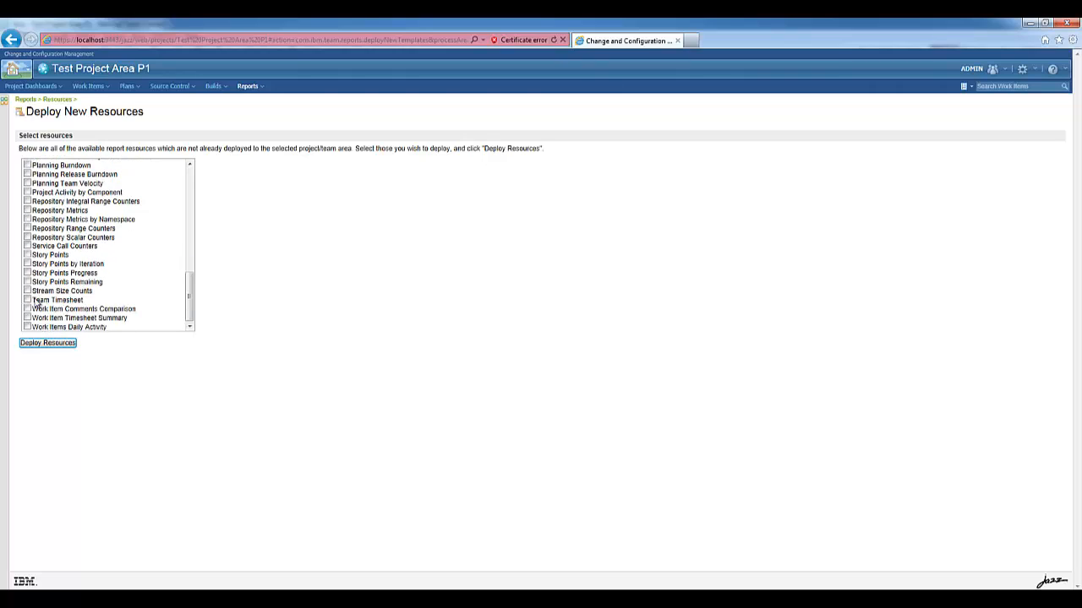
left_click(27, 300)
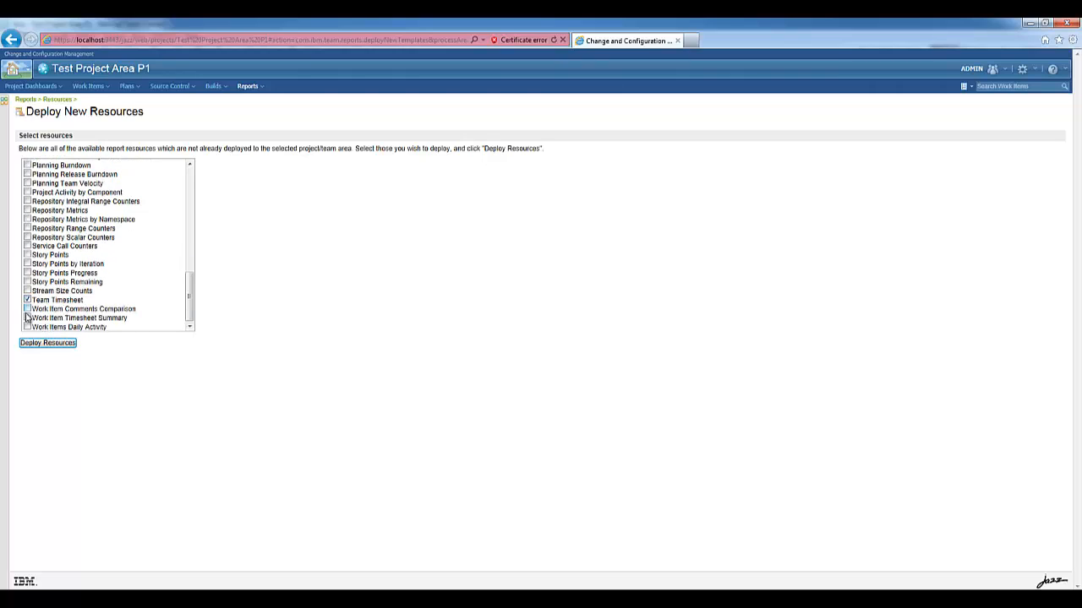
left_click(27, 318)
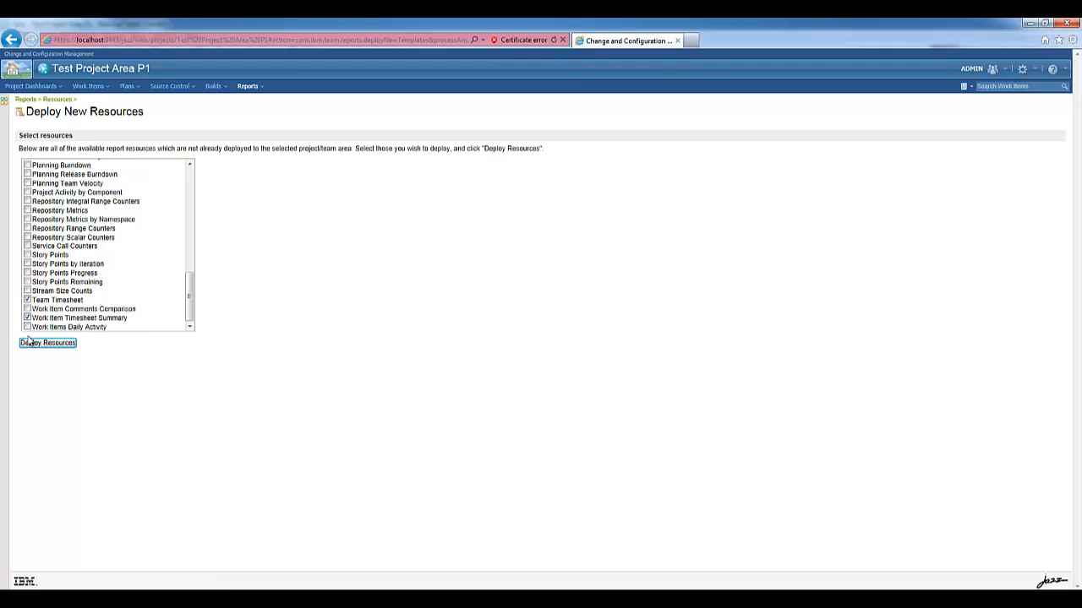
left_click(48, 341)
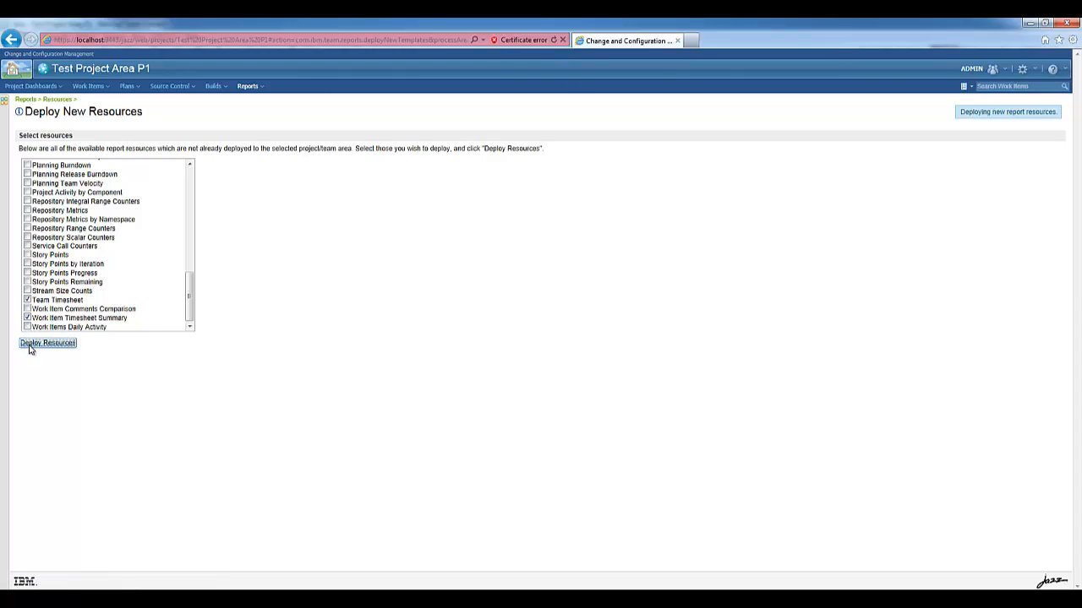
left_click(47, 341)
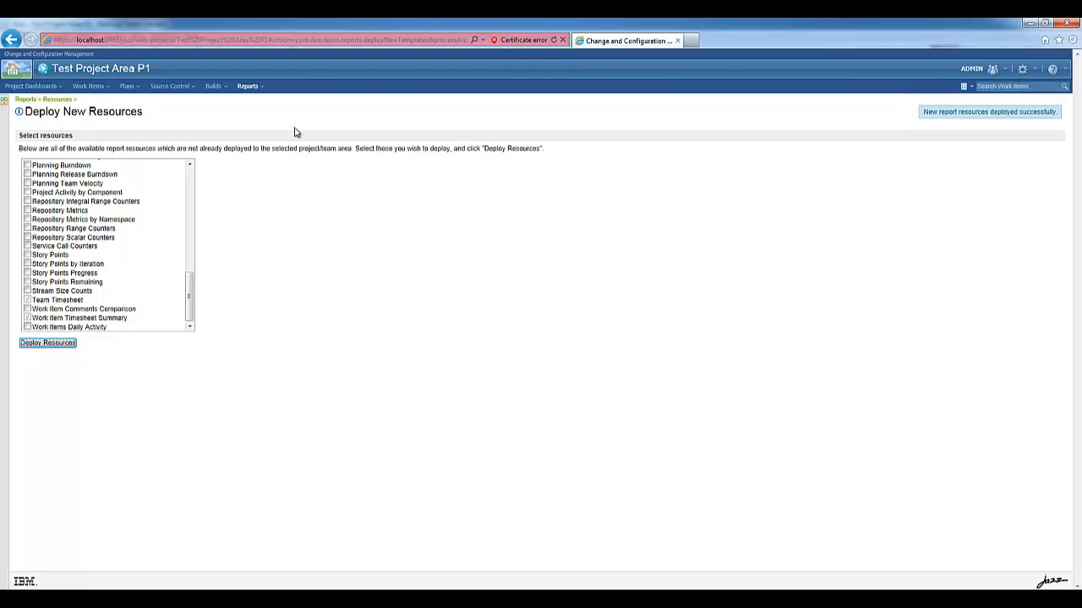
mouse_move(249, 87)
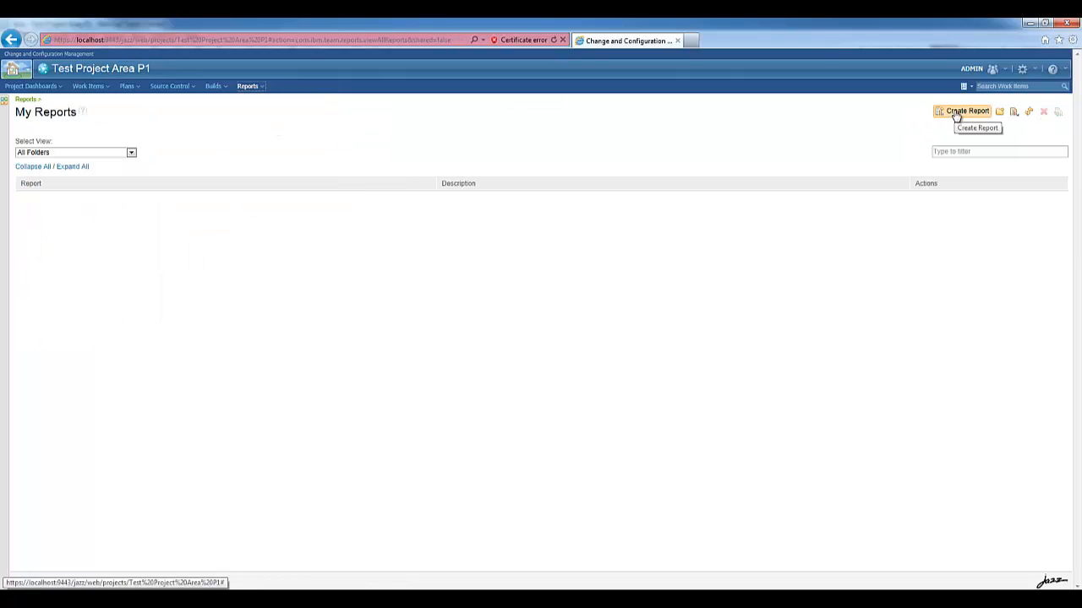
Create and save a new report based on the Personal Timesheet resource.
left_click(967, 111)
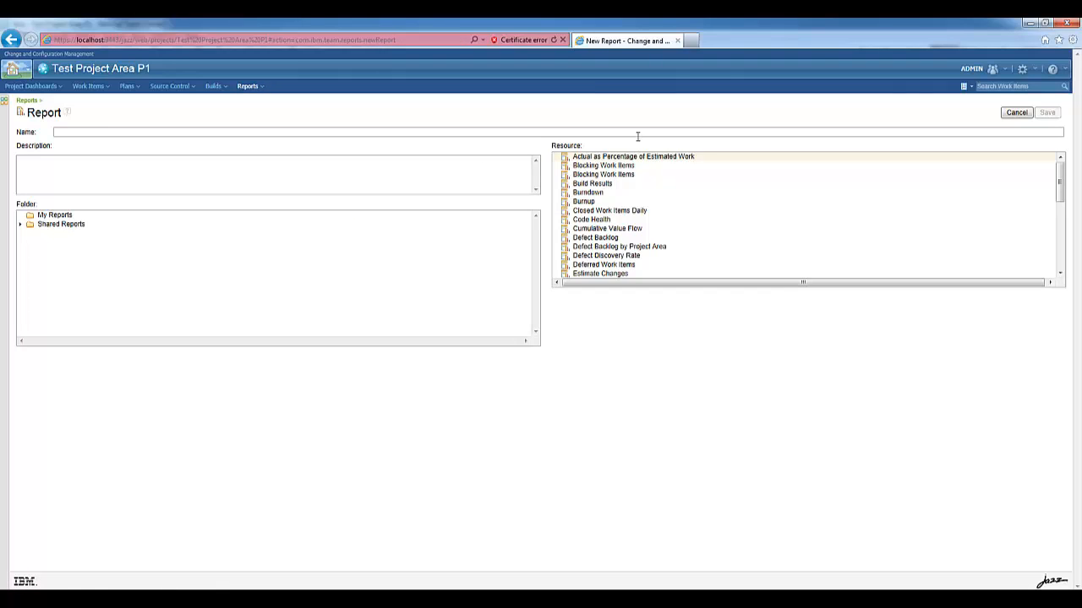
left_click(602, 234)
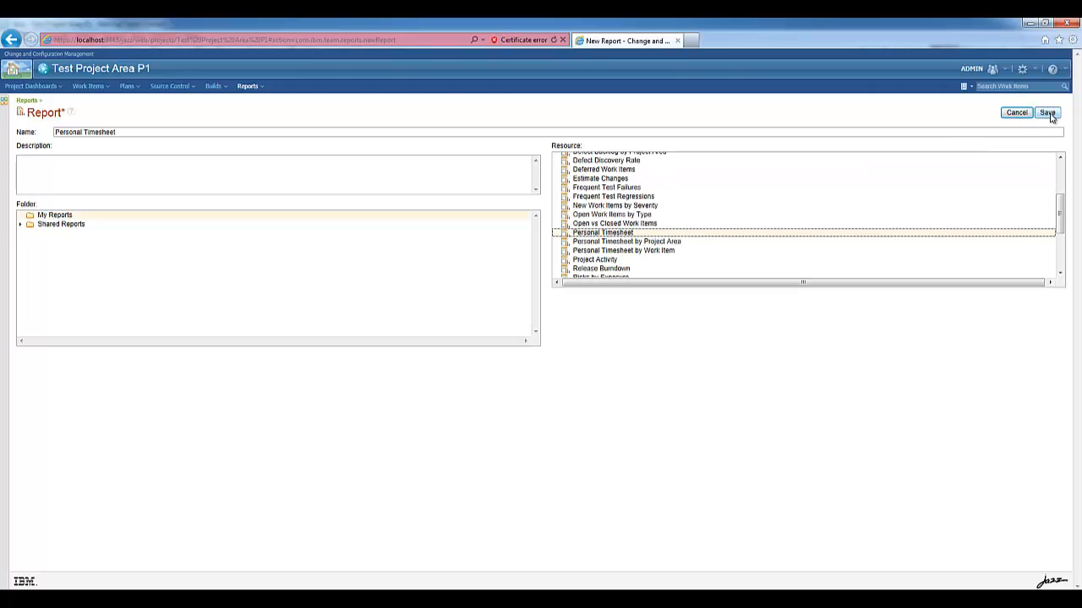
left_click(1048, 112)
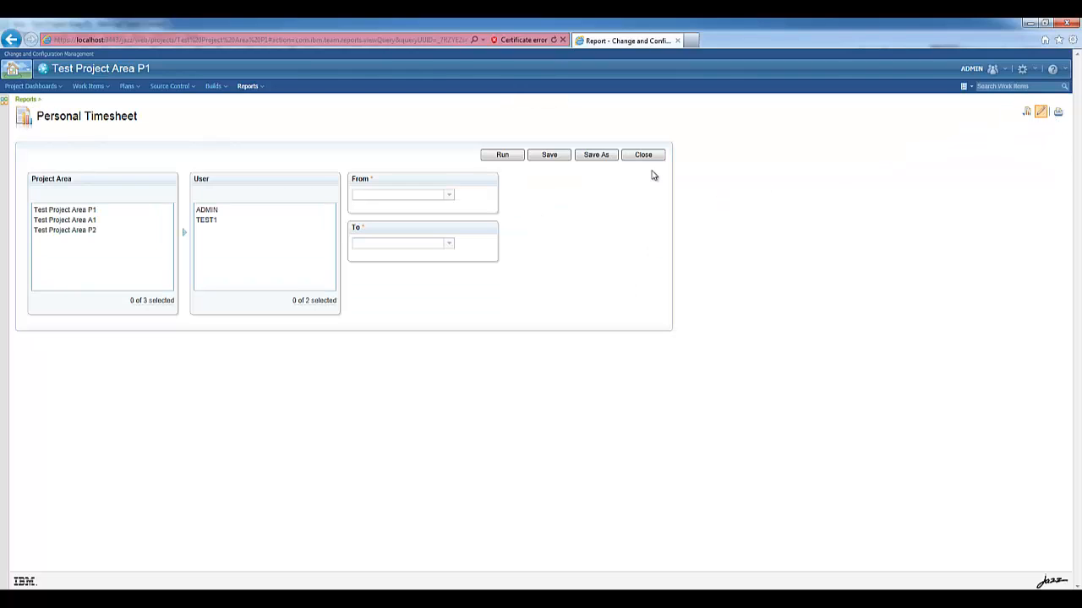
Set the report date range to 2013-01-01 through 2013-01-31 and run it for 190 total hours.
left_click(64, 220)
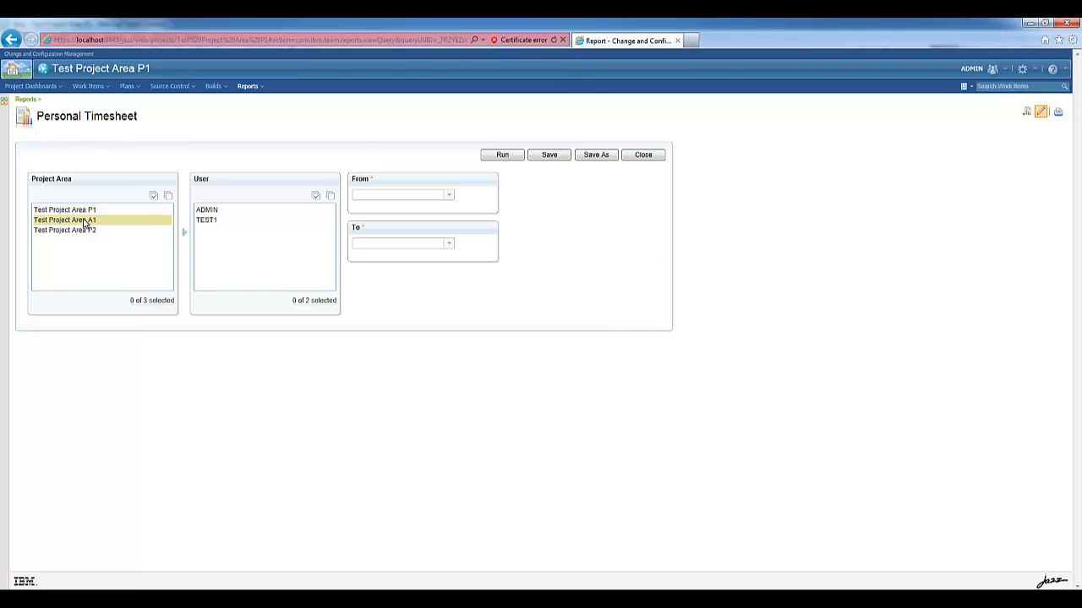
left_click(206, 210)
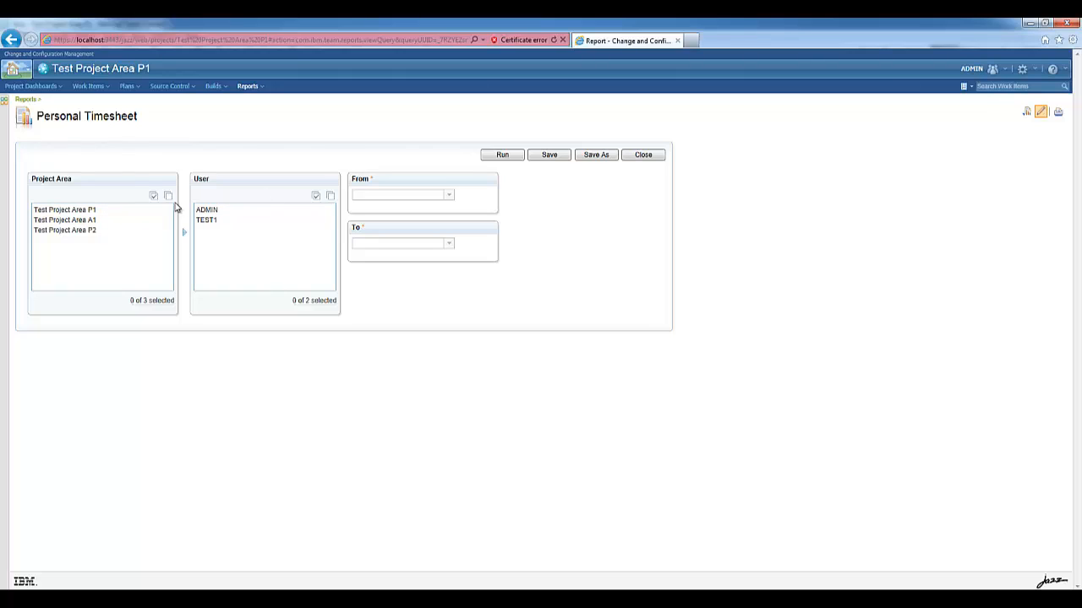
left_click(450, 194)
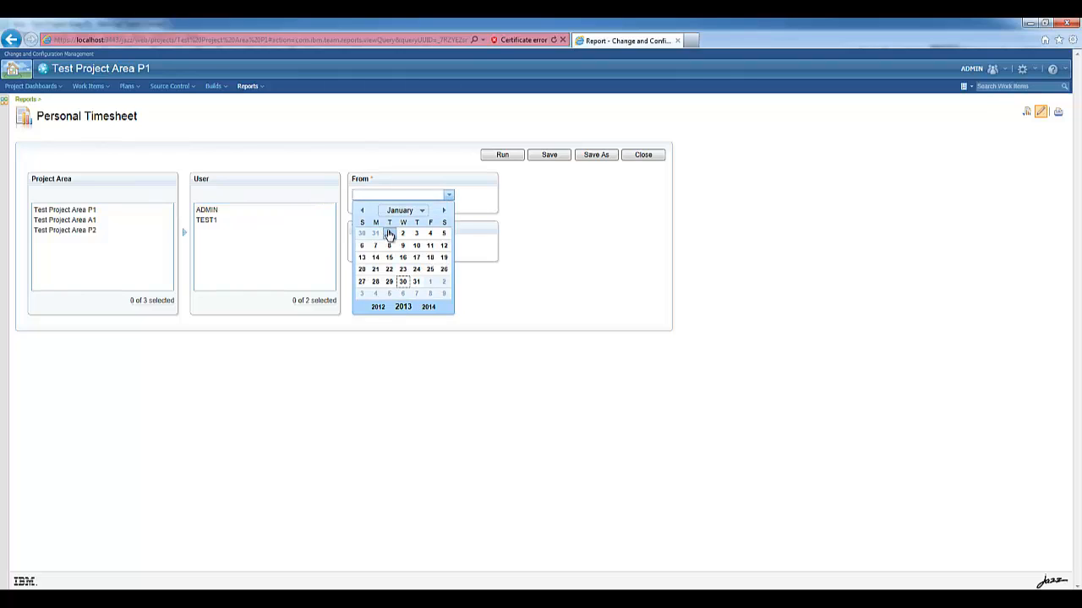
left_click(389, 233)
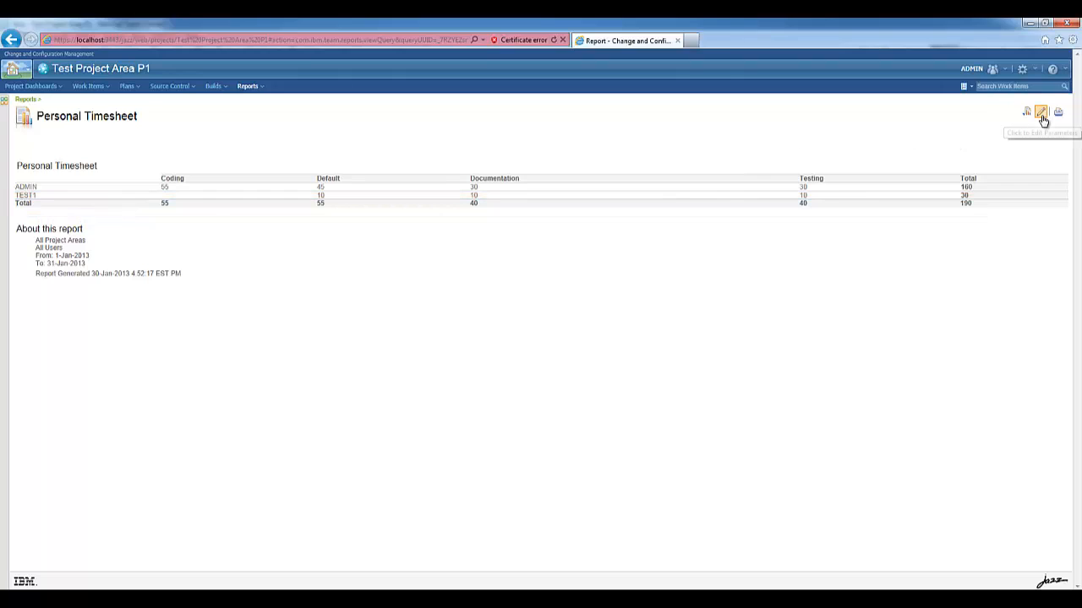
Limit the report to user ADMIN and drill into its 160 hours by project area.
left_click(1041, 112)
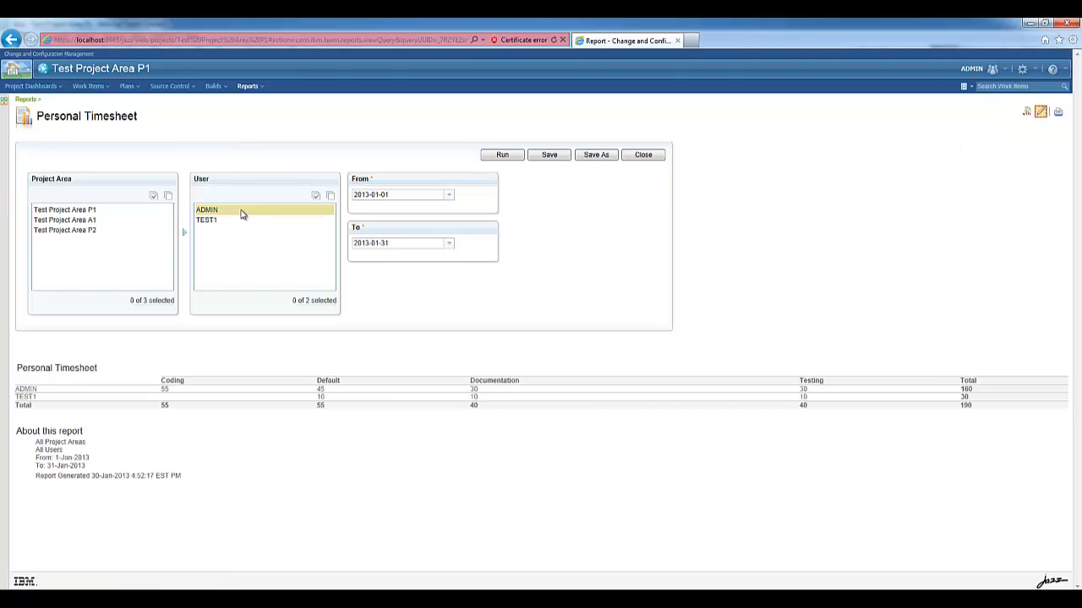
left_click(502, 156)
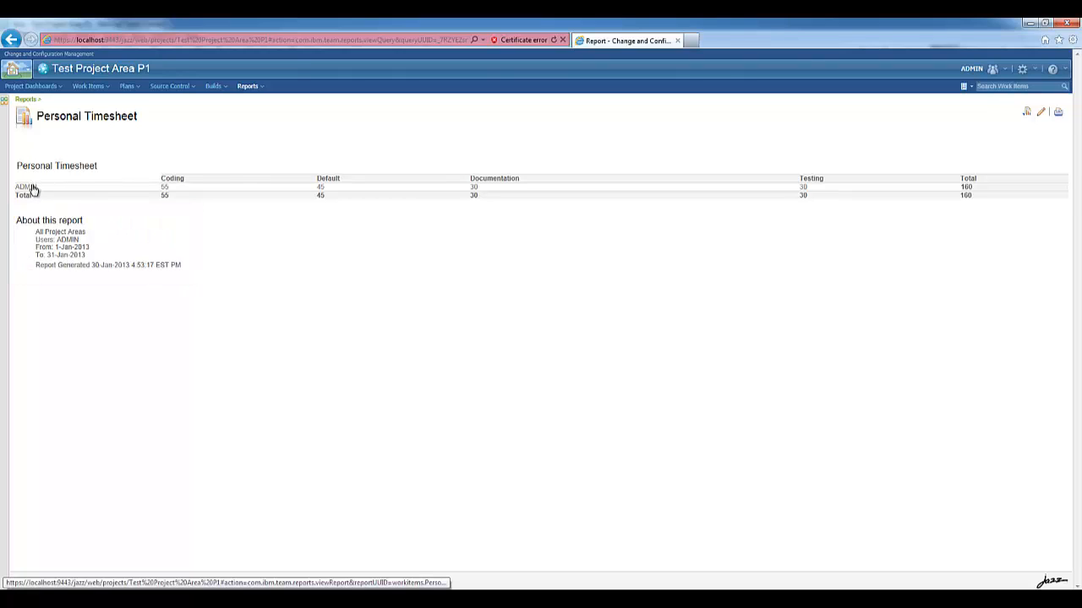
left_click(26, 186)
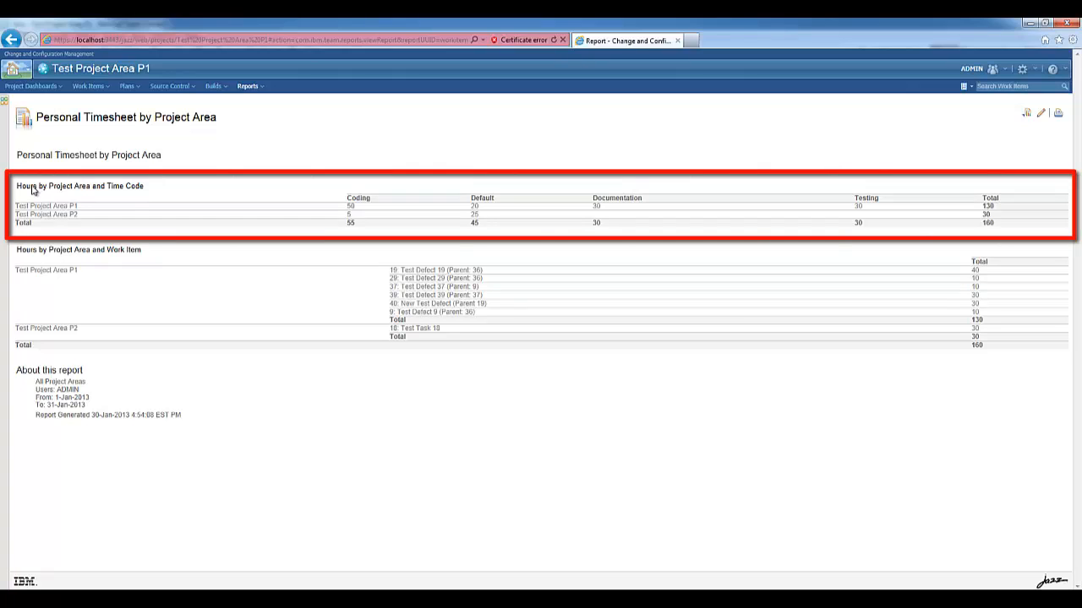
mouse_move(150, 200)
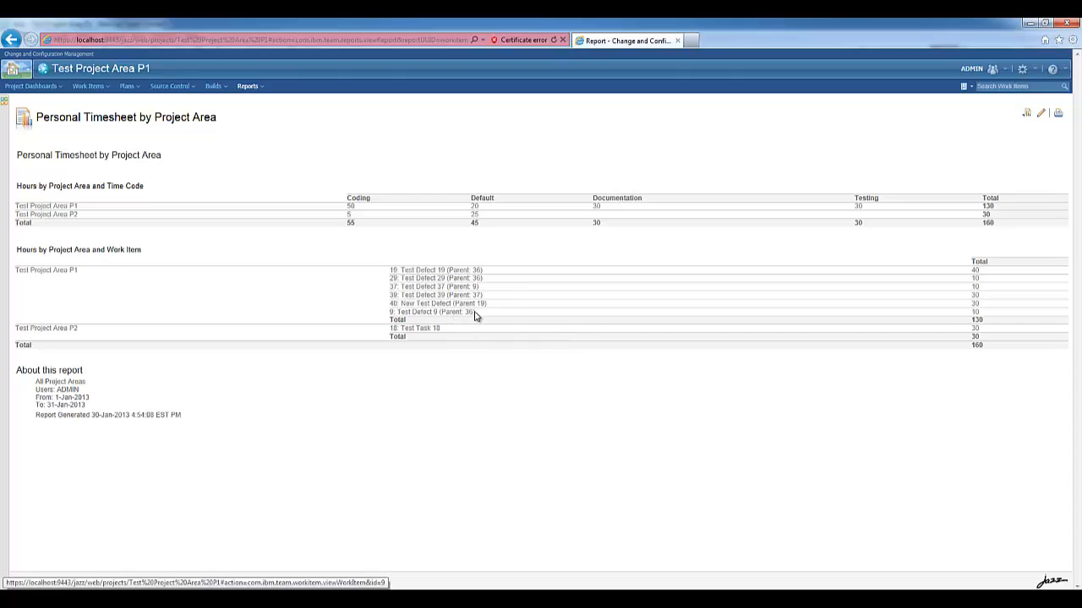
Scroll the project-area report to reach the Test Defect 9 work item link.
scroll("down", 3)
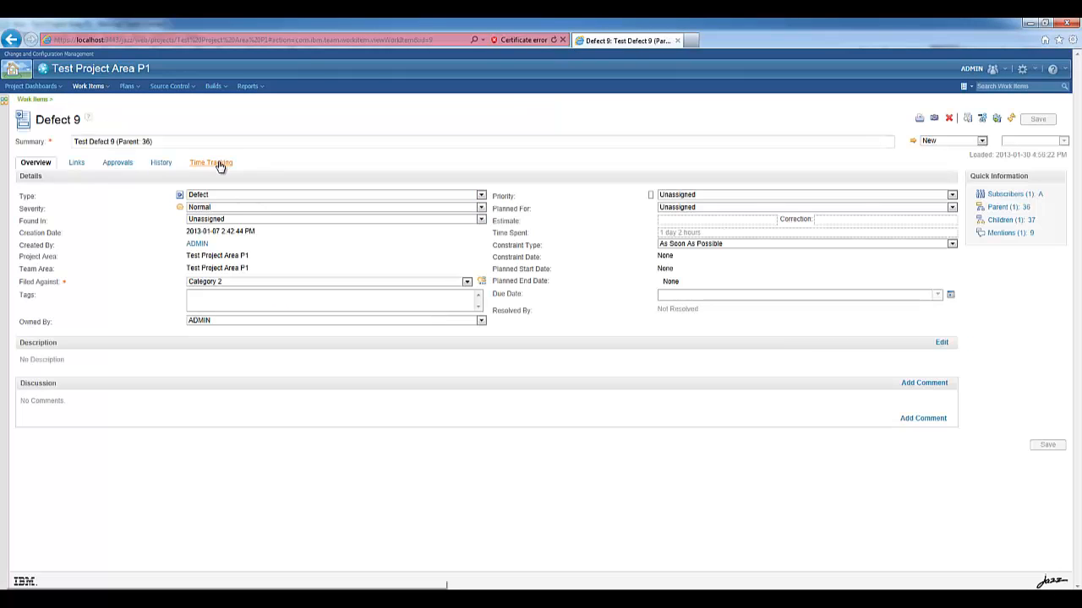
In Time Tracking, add a Review entry with 5 hours on Monday and 5 on Tuesday.
left_click(209, 162)
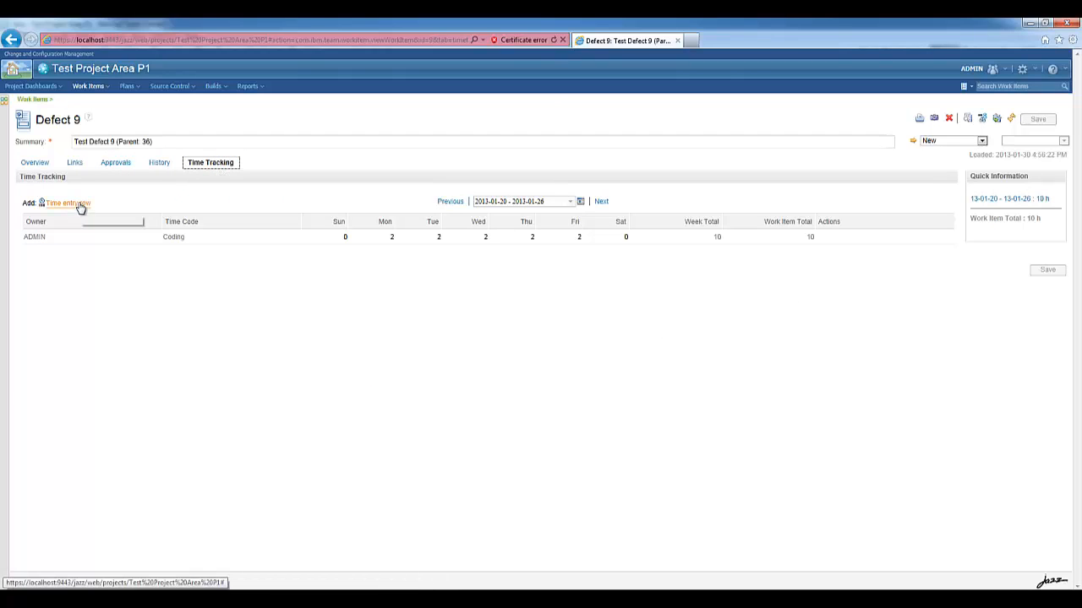
left_click(66, 203)
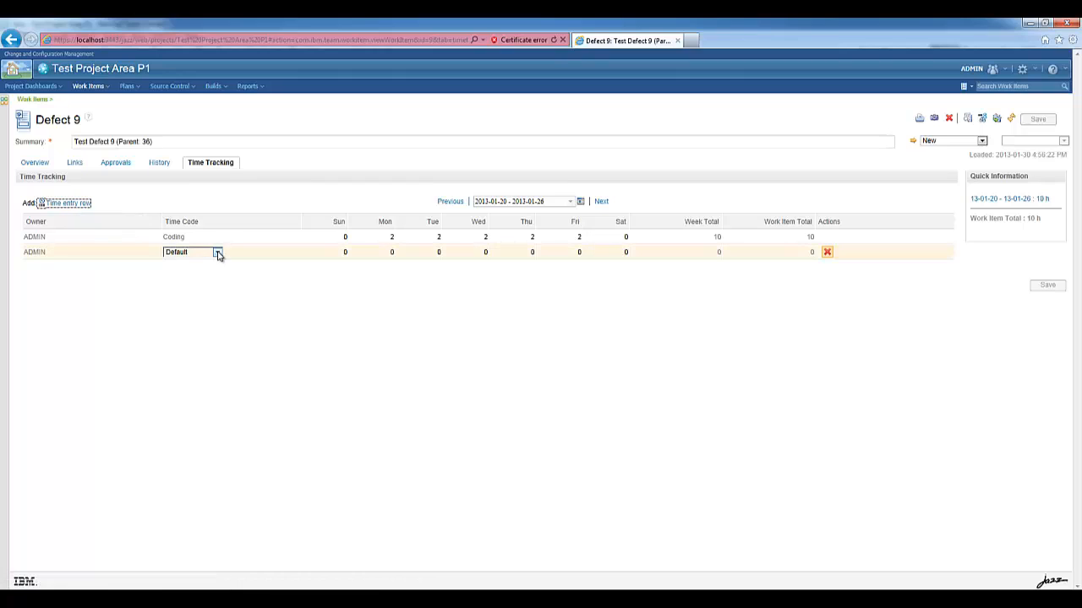
left_click(176, 252)
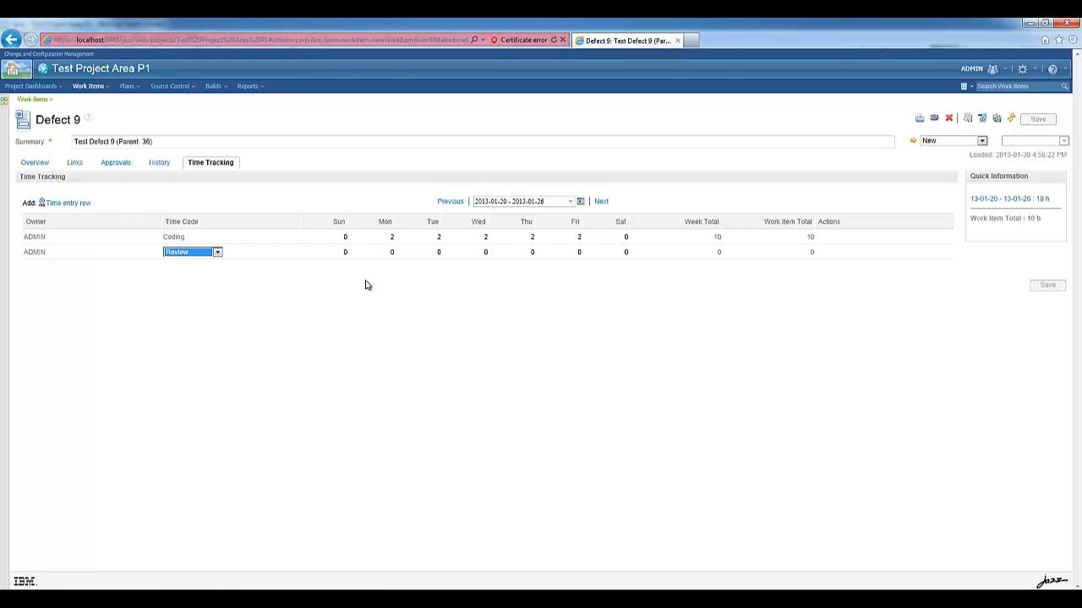
type("5")
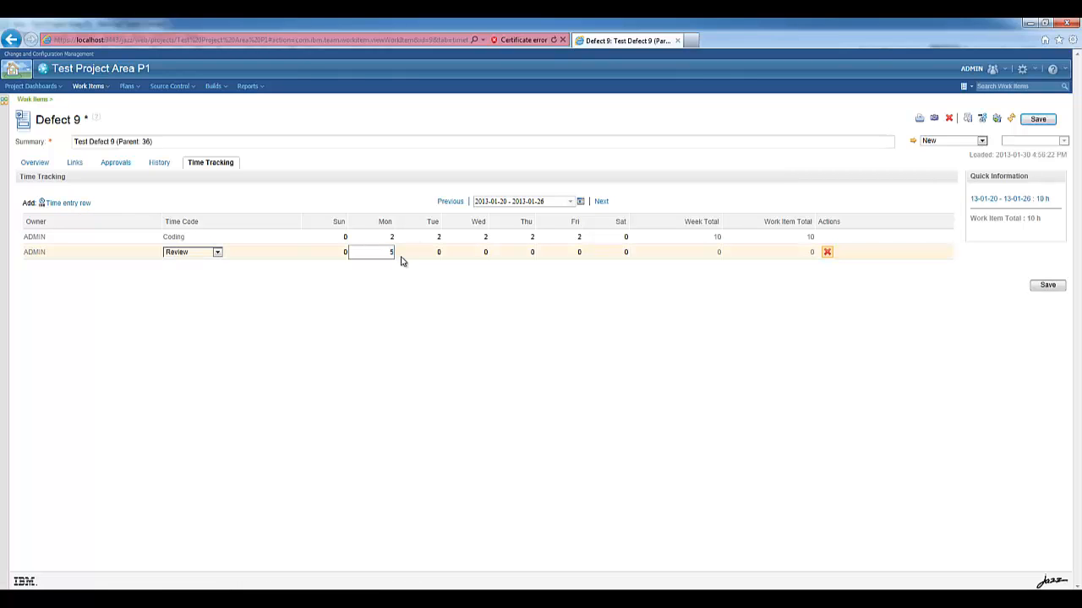
type("5")
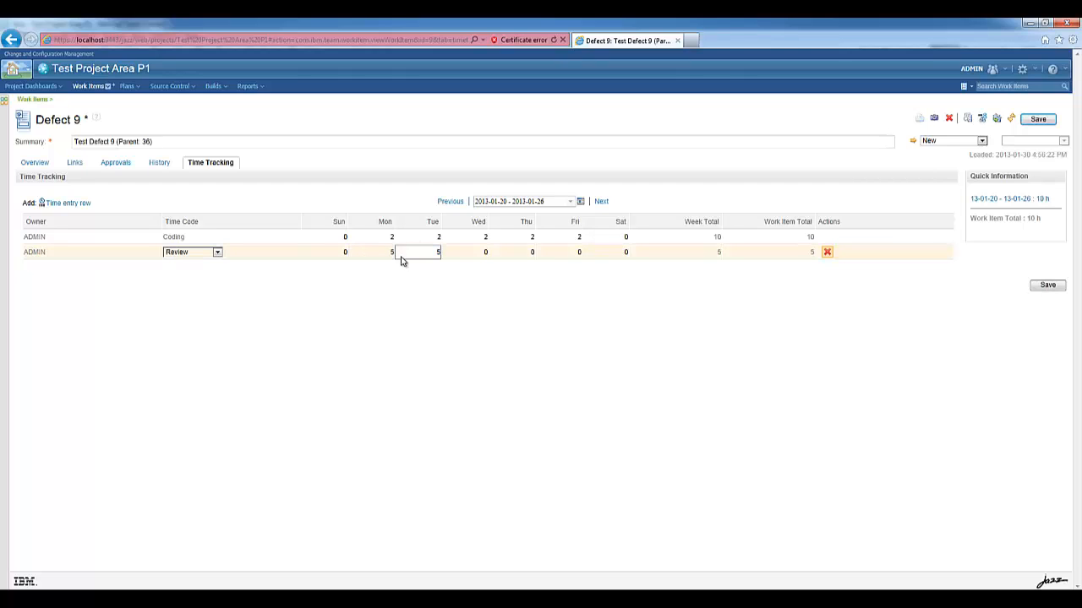
left_click(1038, 118)
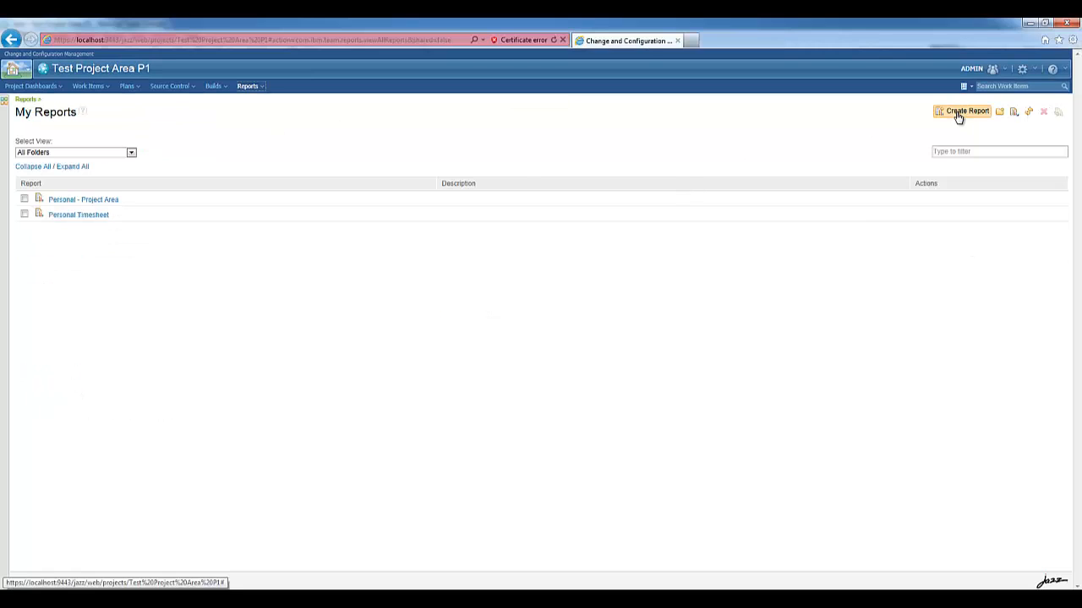
Save a new report named Team based on the Team Timesheet resource.
left_click(967, 111)
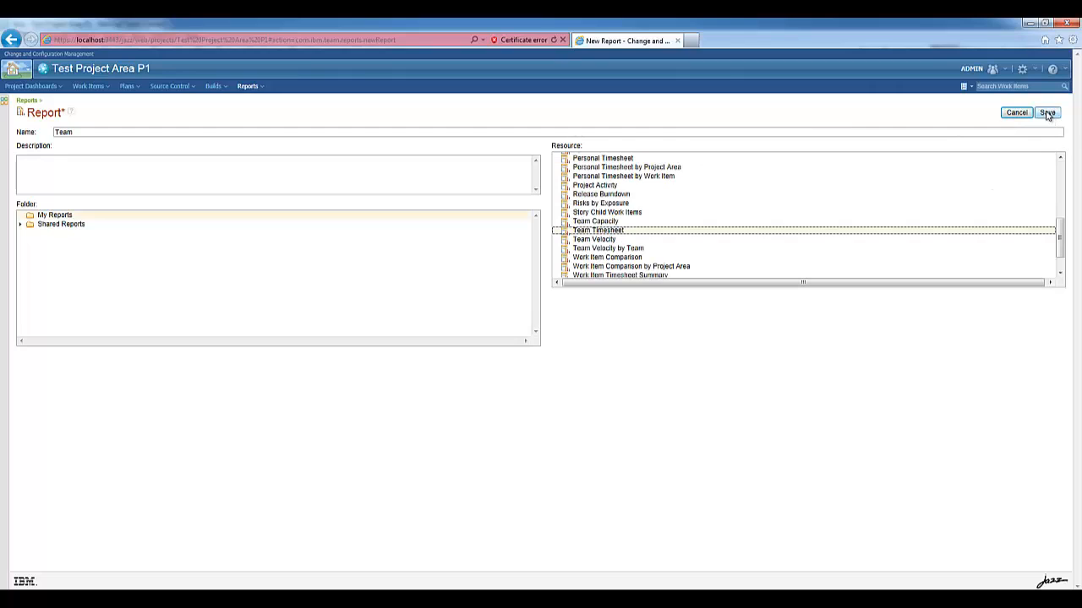
left_click(1048, 112)
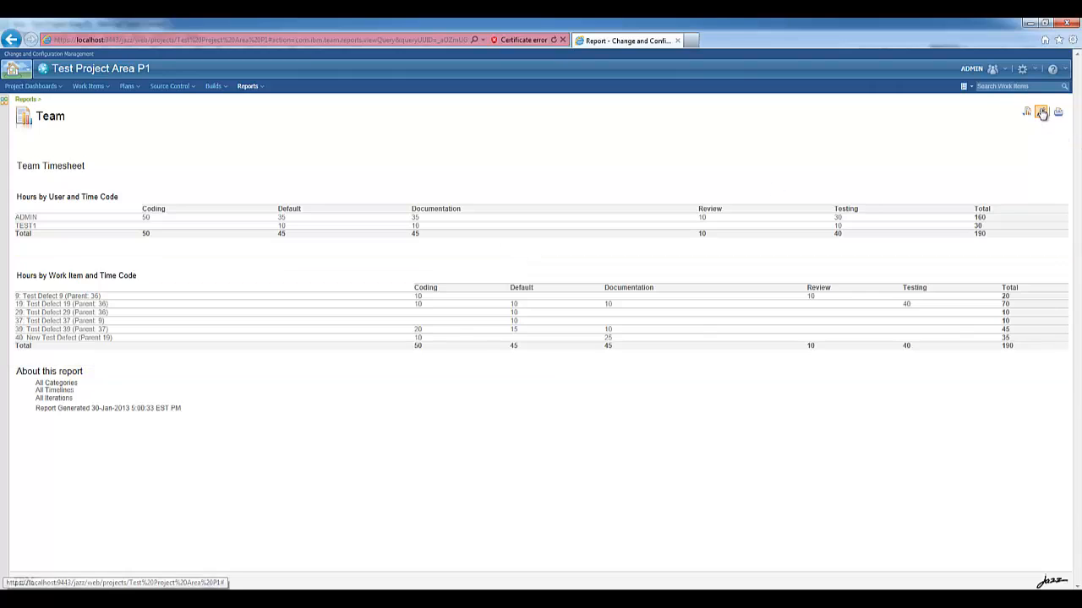
Run the Team report filtered to Category 2 (20 hours), then return to My Reports.
left_click(1041, 111)
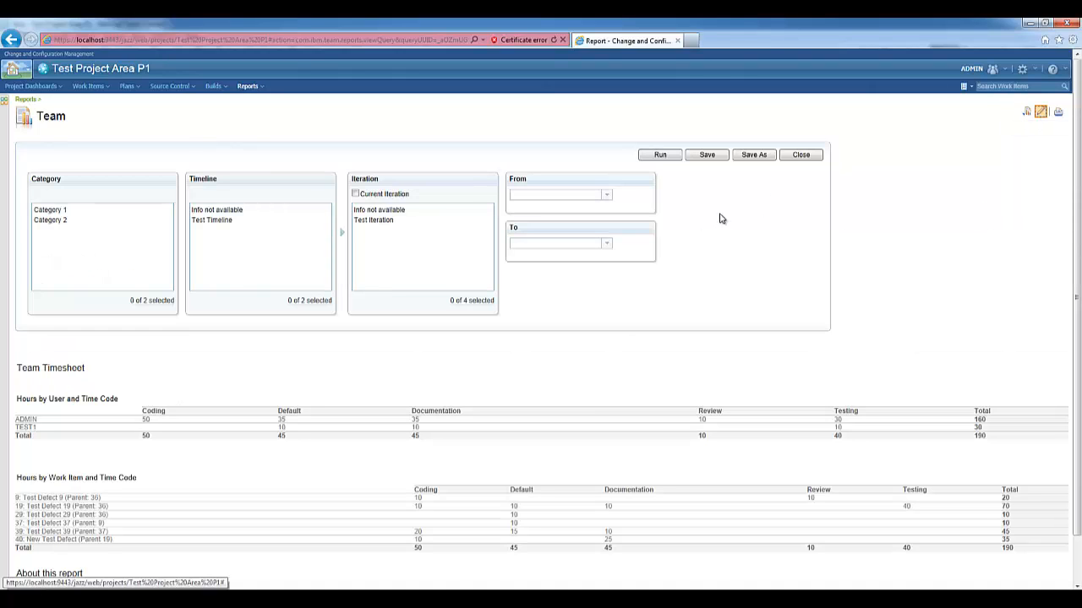
left_click(51, 220)
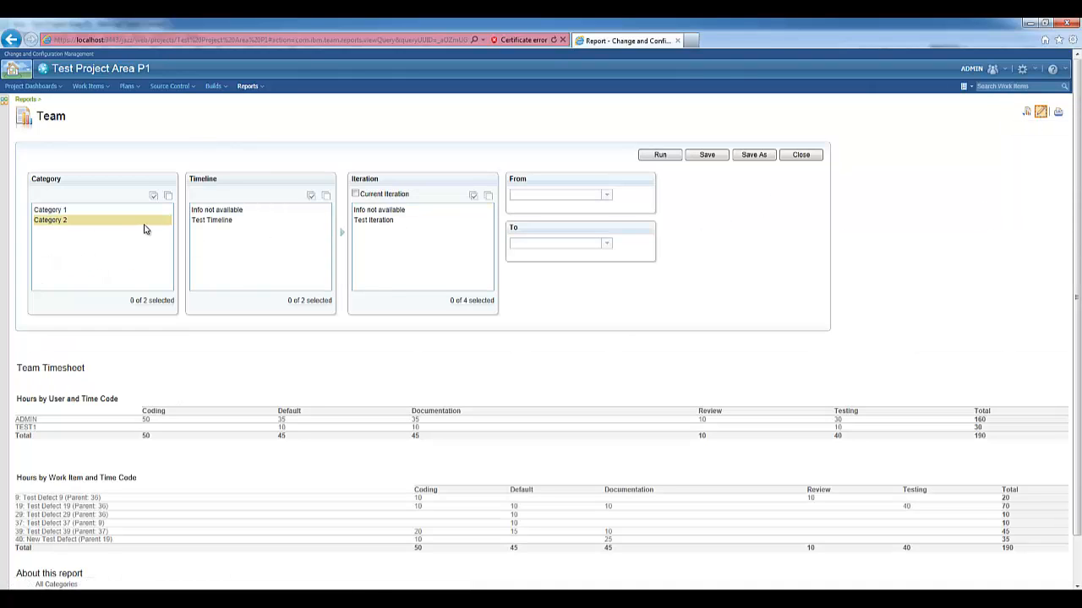
left_click(373, 220)
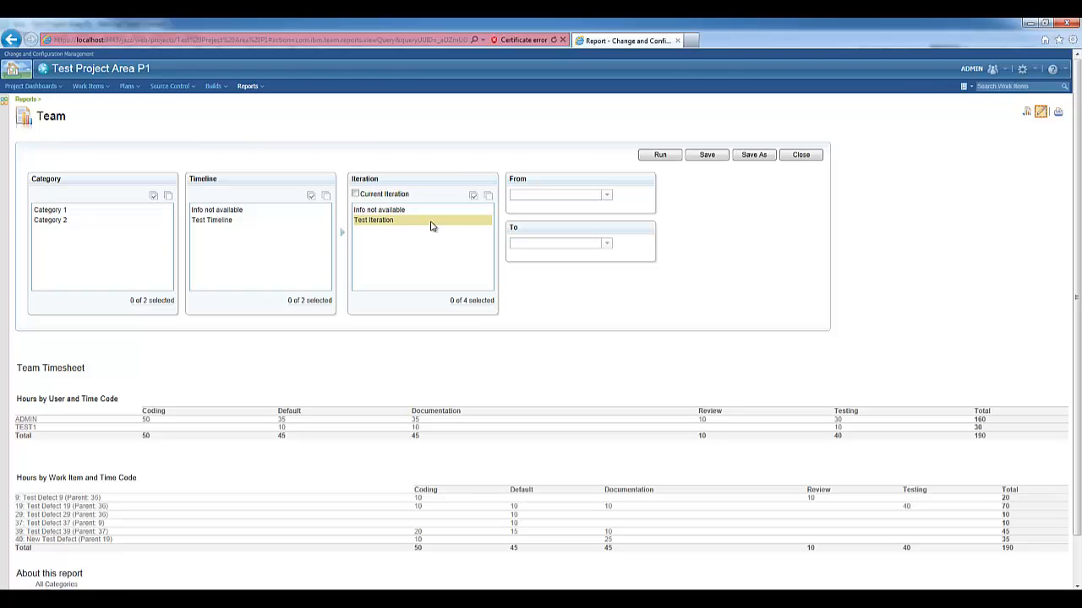
left_click(659, 155)
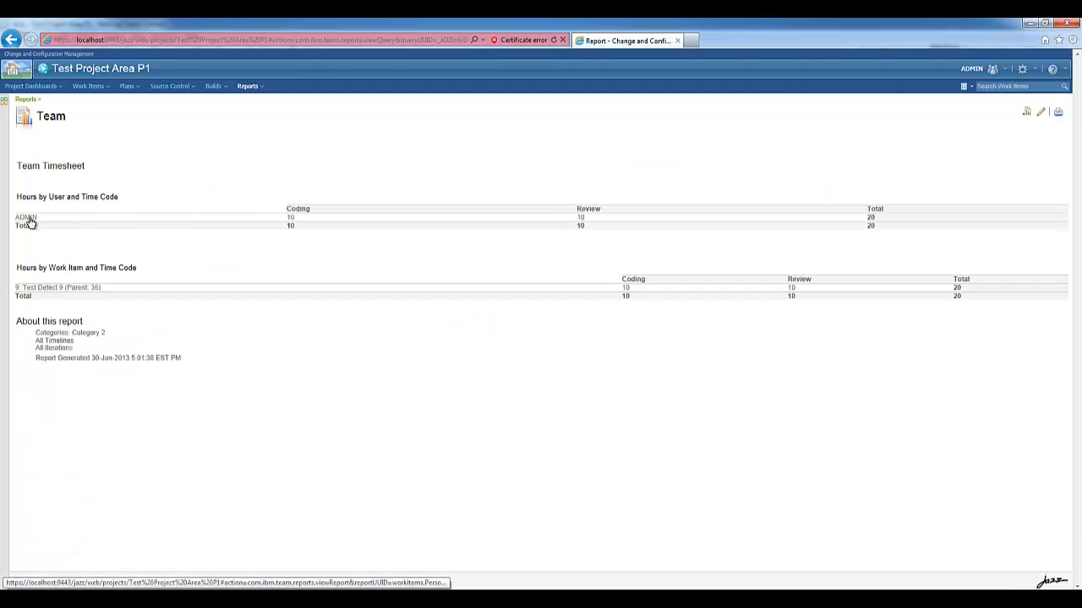
left_click(26, 216)
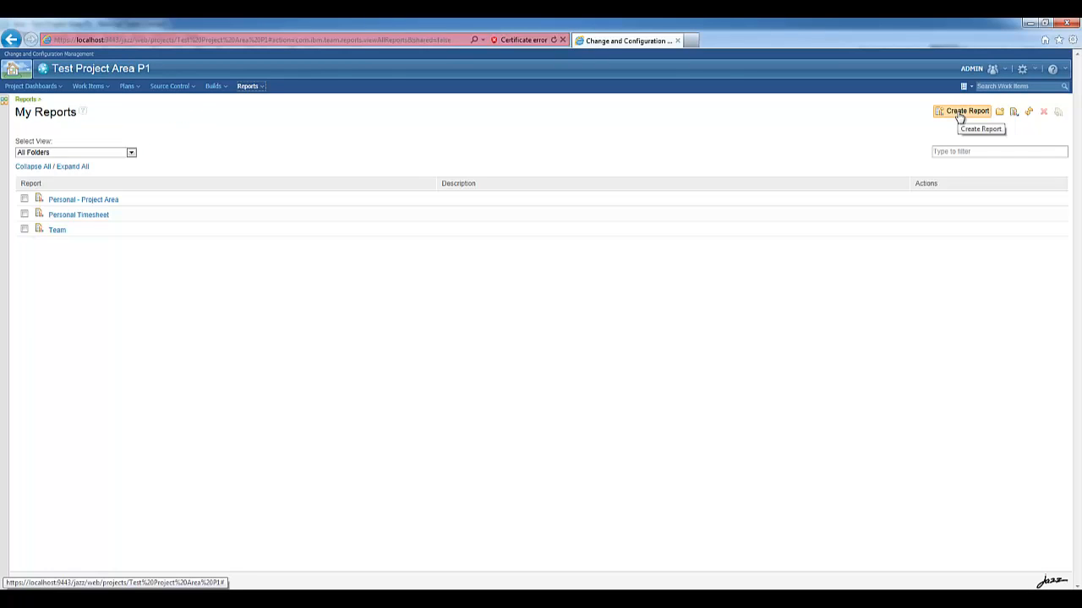
Start a new report from the Work Item Timesheet Summary resource.
left_click(960, 111)
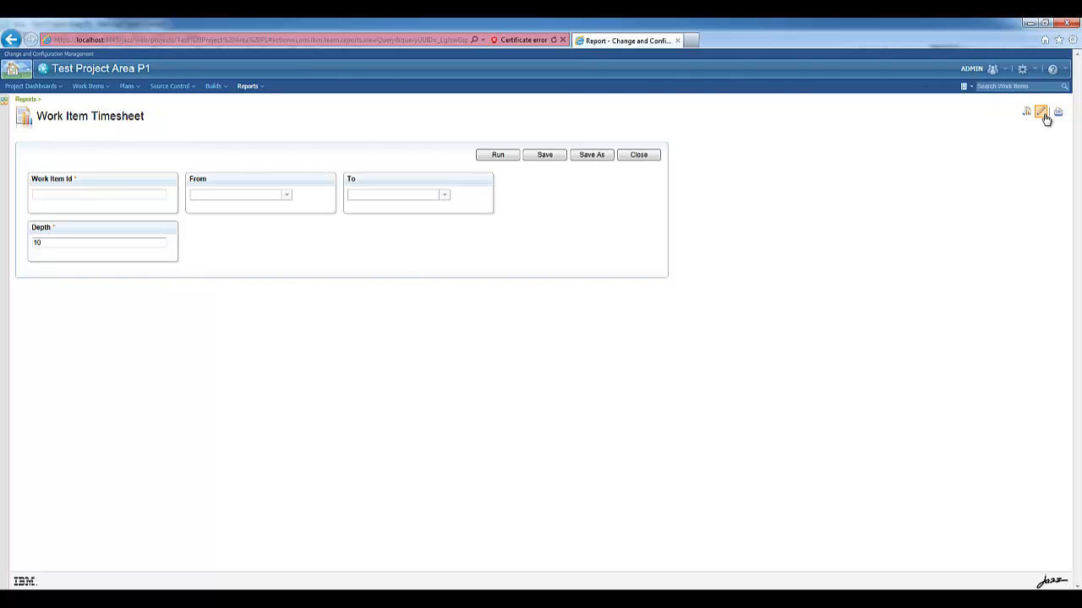
mouse_move(262, 168)
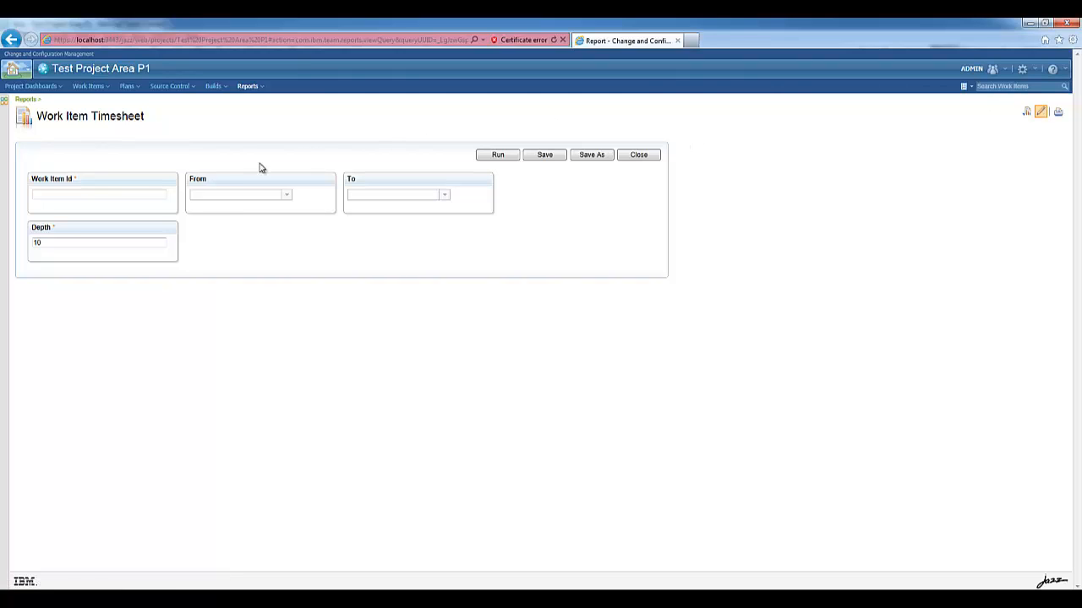
Set Work Item Id to 36 and Depth to 1, then run for 100 total hours.
left_click(100, 194)
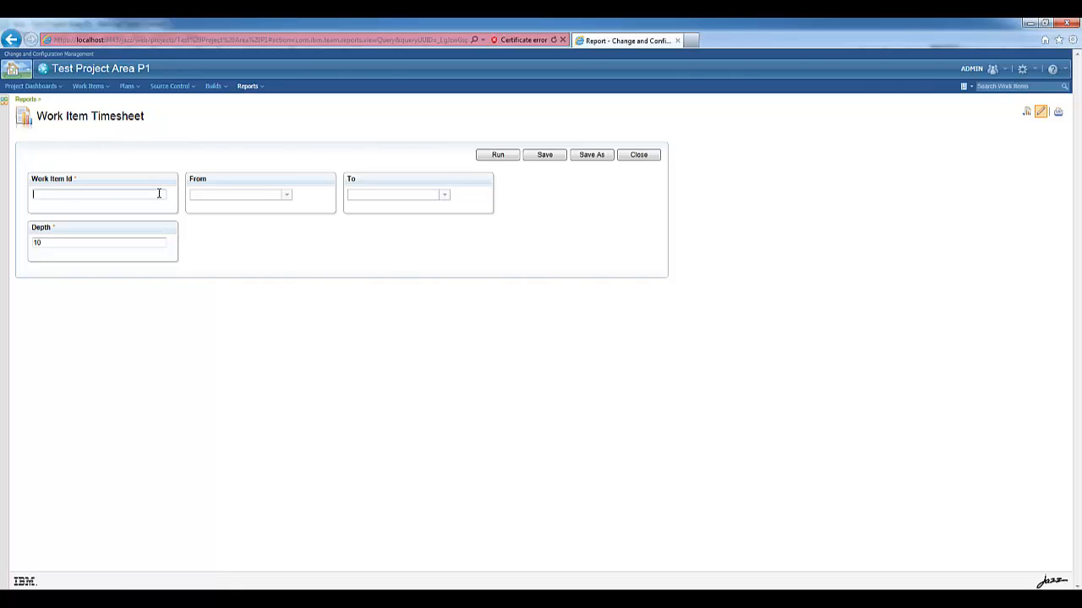
type("36")
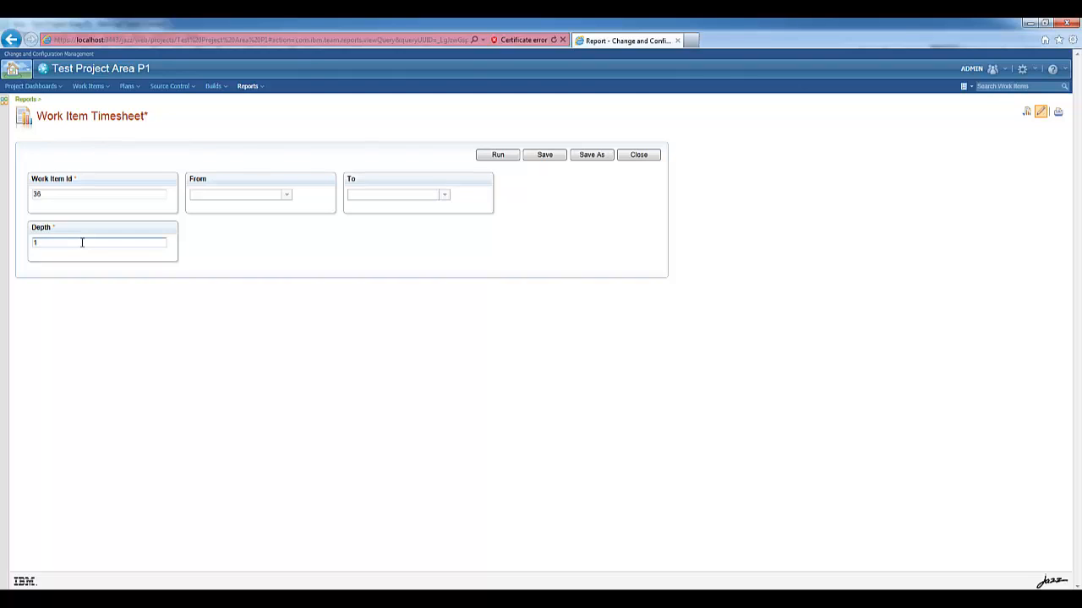
left_click(497, 156)
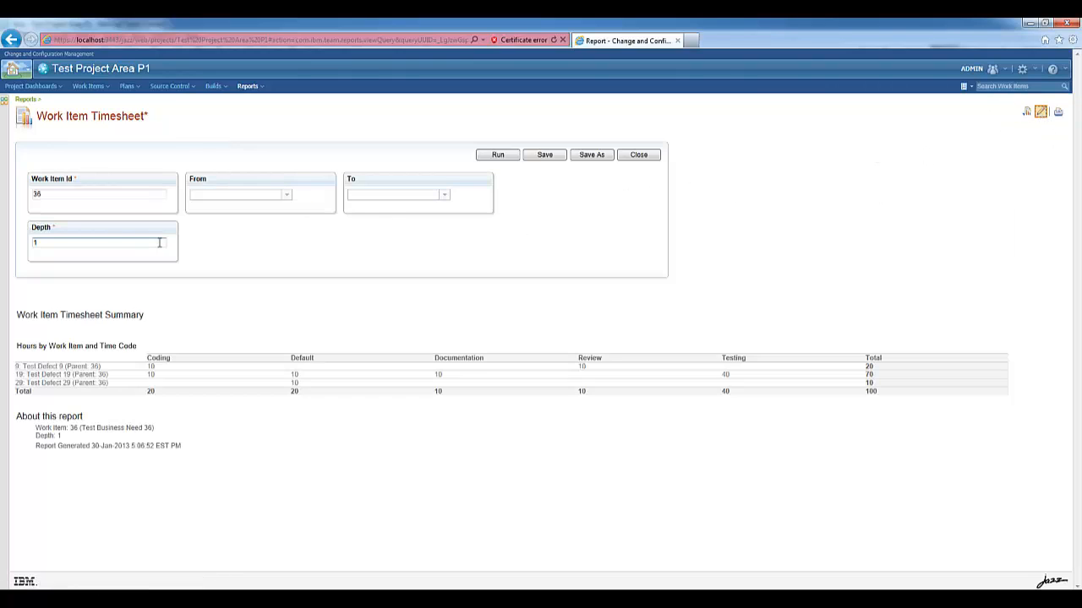
Set Depth to 10 and rerun the Work Item Timesheet Summary for item 36.
type("0")
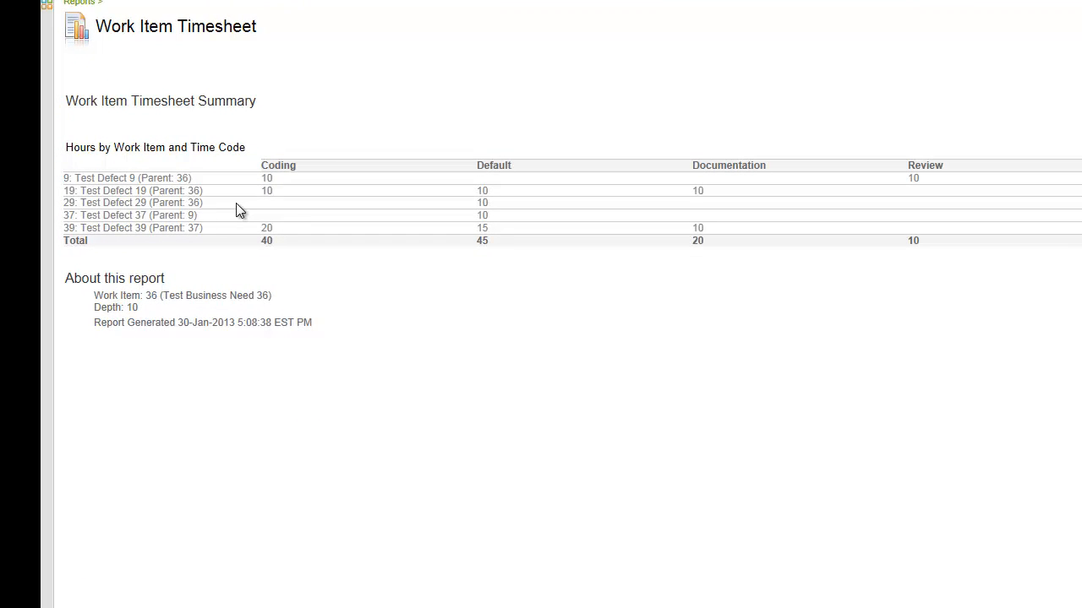
mouse_move(68, 217)
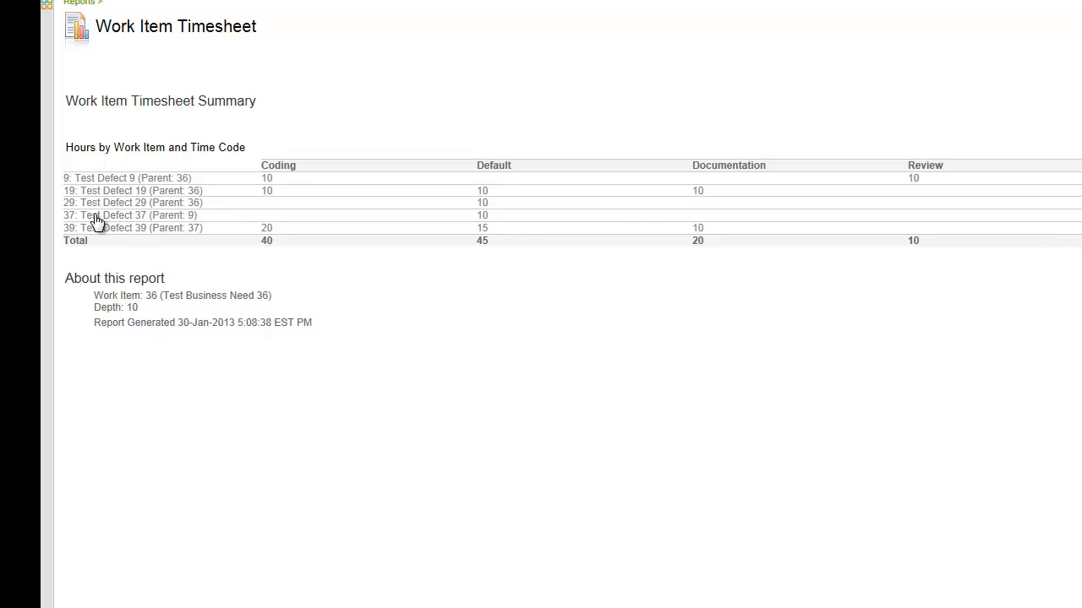
mouse_move(71, 211)
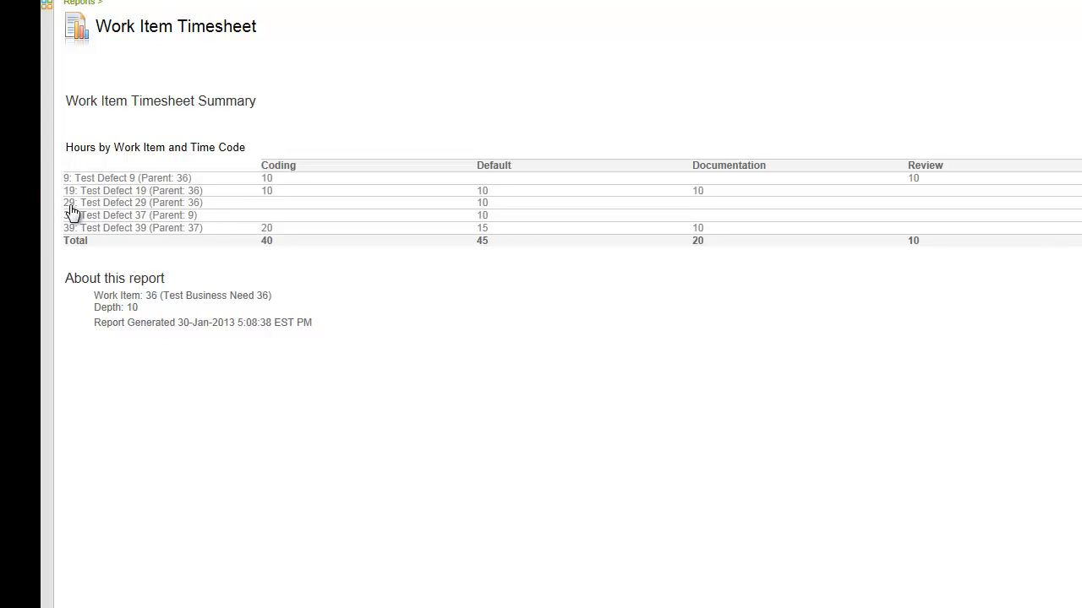
mouse_move(68, 240)
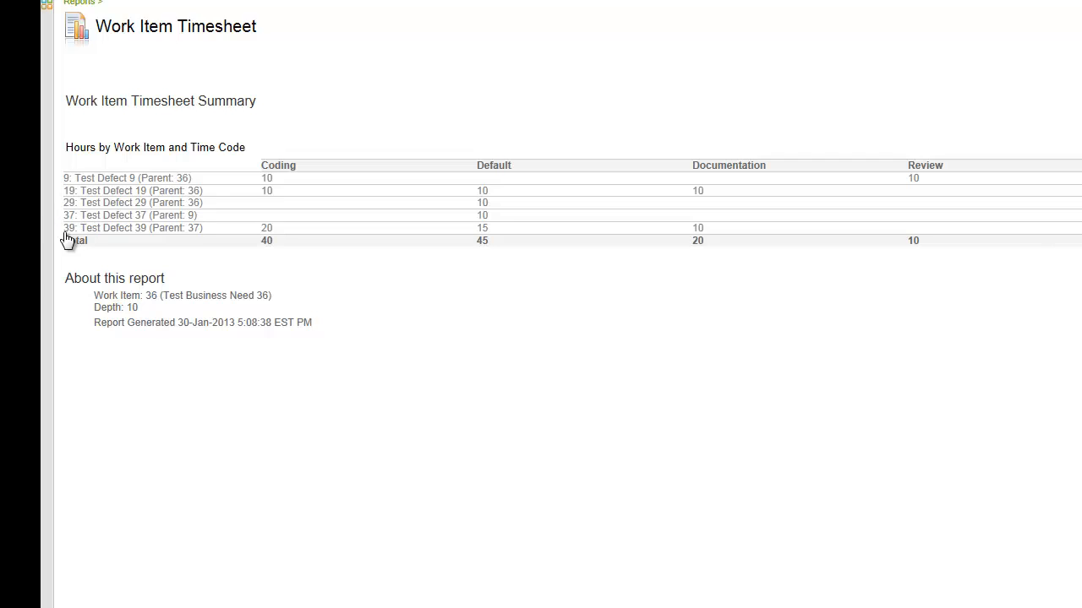
mouse_move(65, 236)
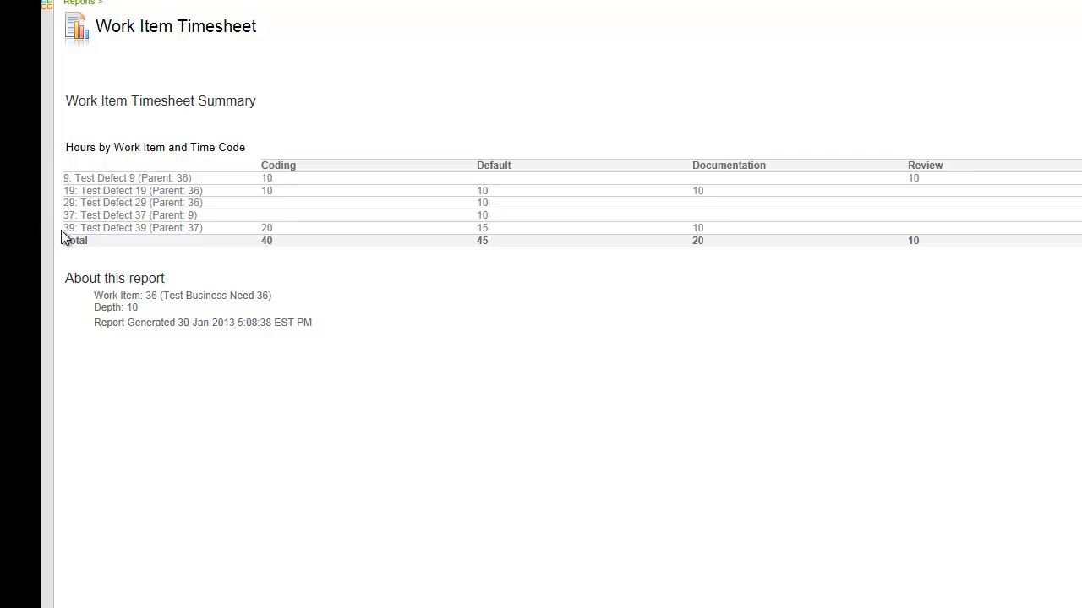